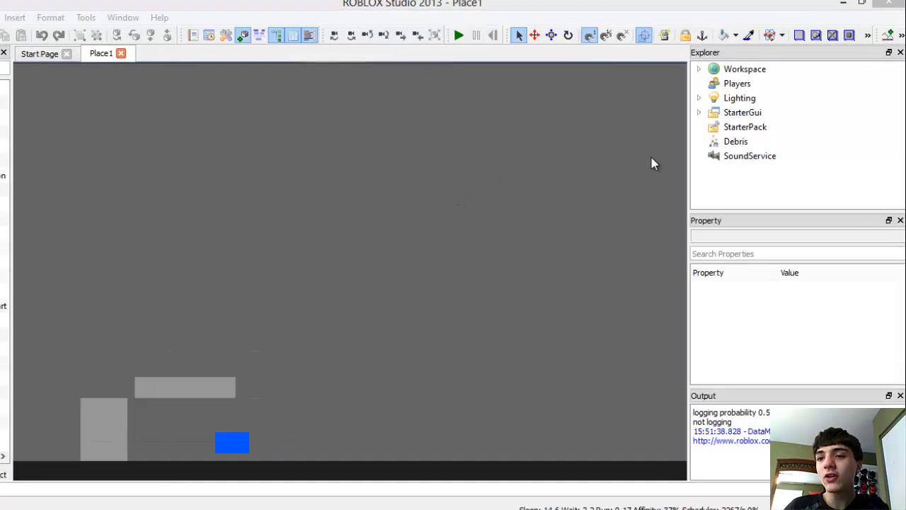
Expand StarterGui and the 2DGame gui in the Explorer to reach PlayerScript
left_click(698, 111)
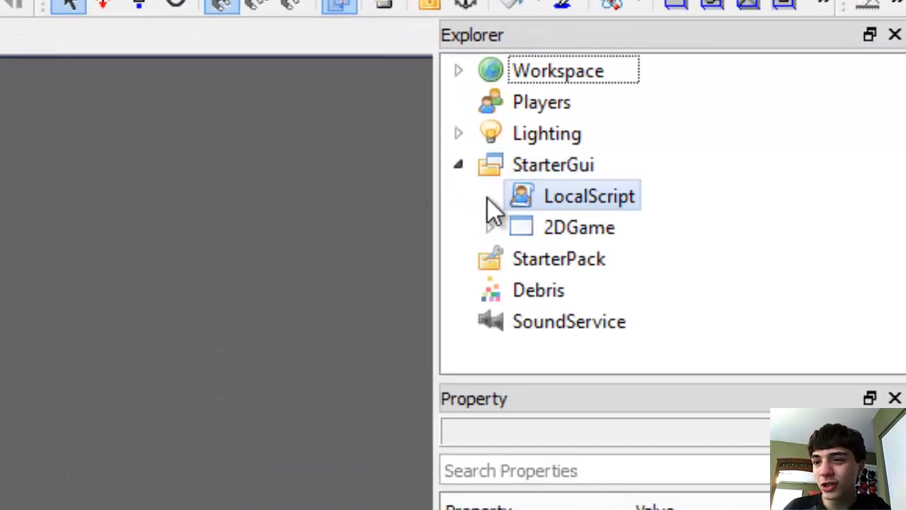
left_click(488, 227)
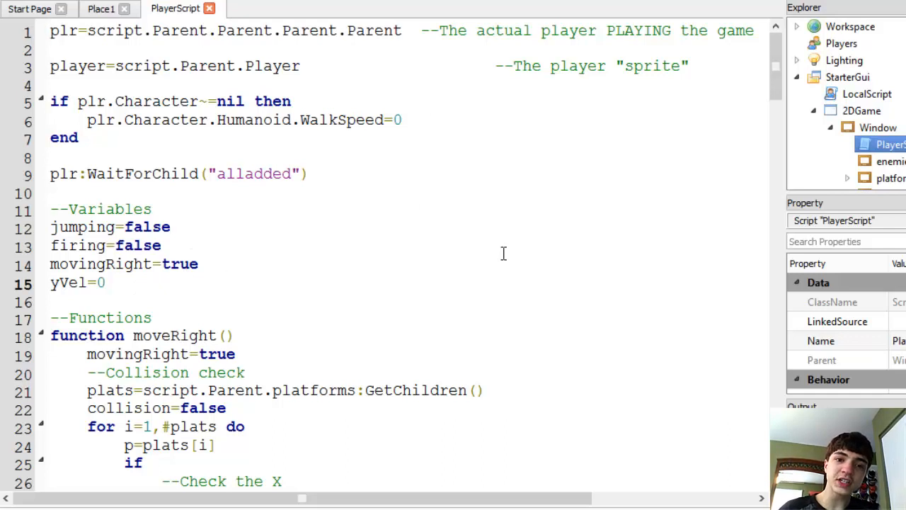
Add a reloadtime variable on a new line below yVel=0
type("reloadti")
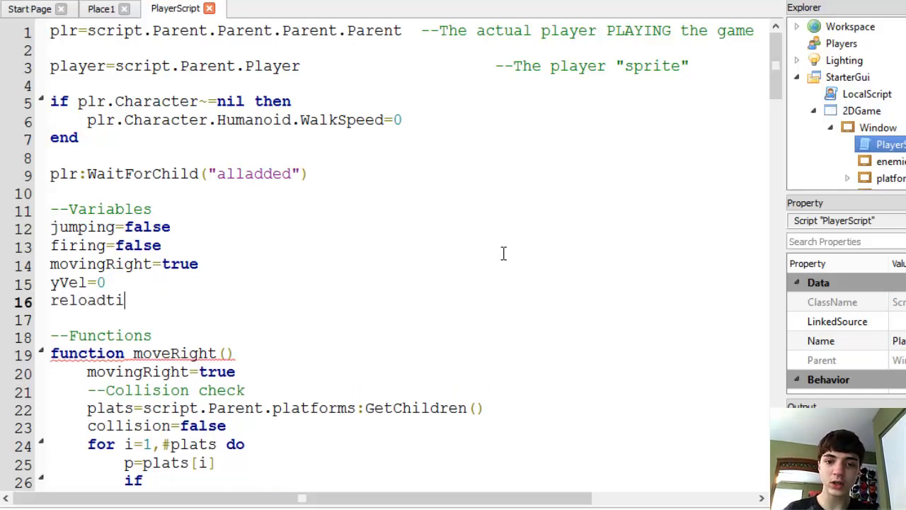
type("me=")
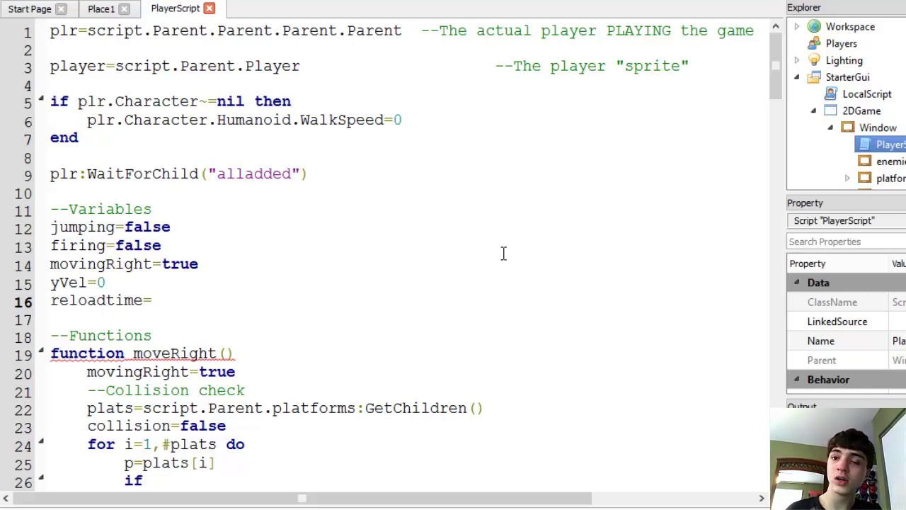
key("Enter")
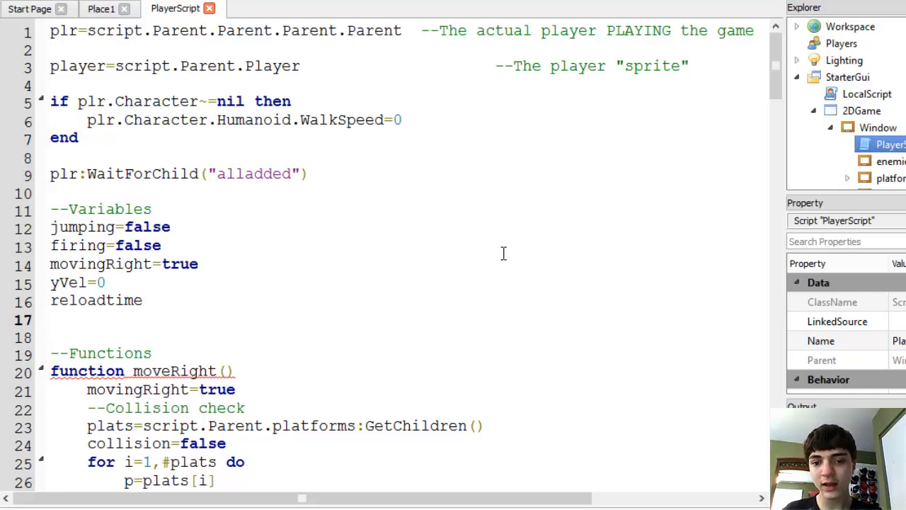
Add reloading=false on the next line and begin a reloadtimeleft variable
left_click(51, 319)
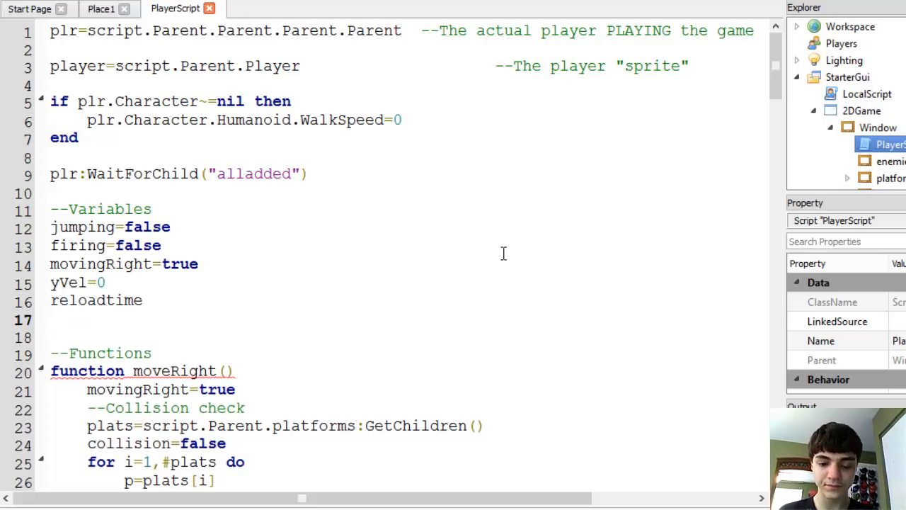
type("rel")
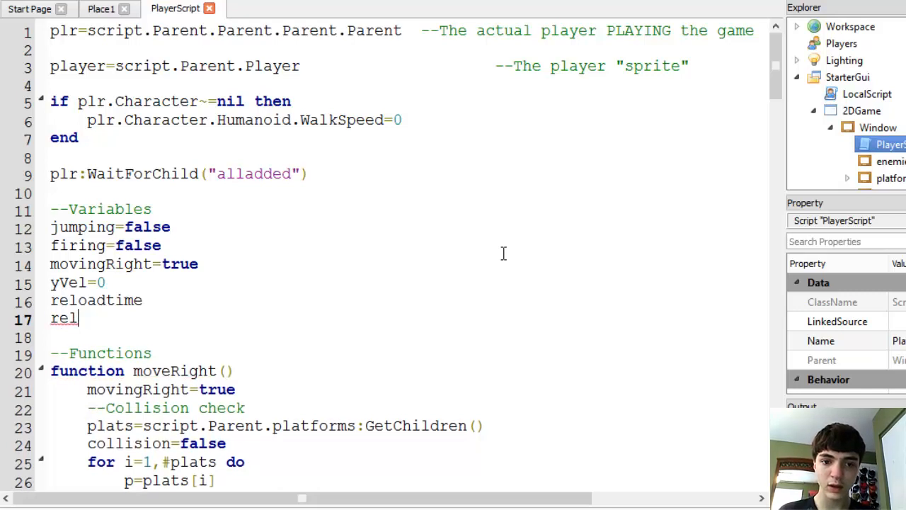
type("oading")
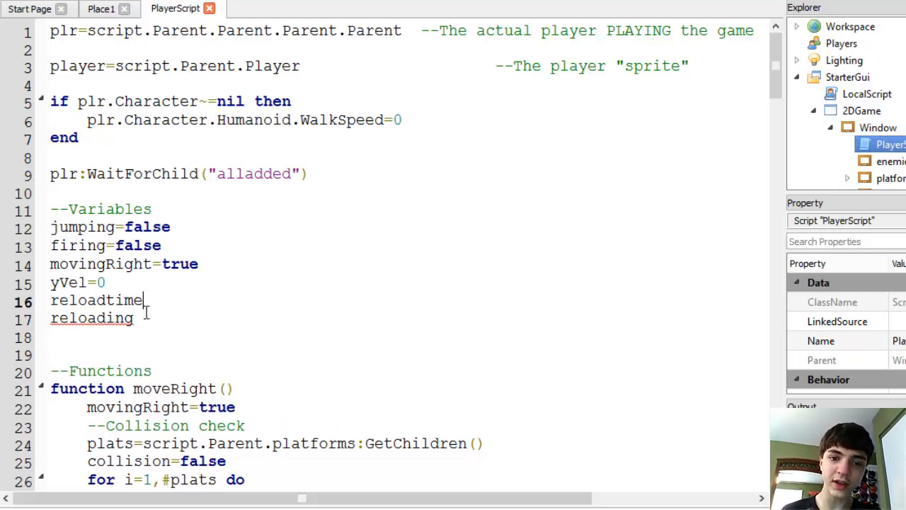
type("=false")
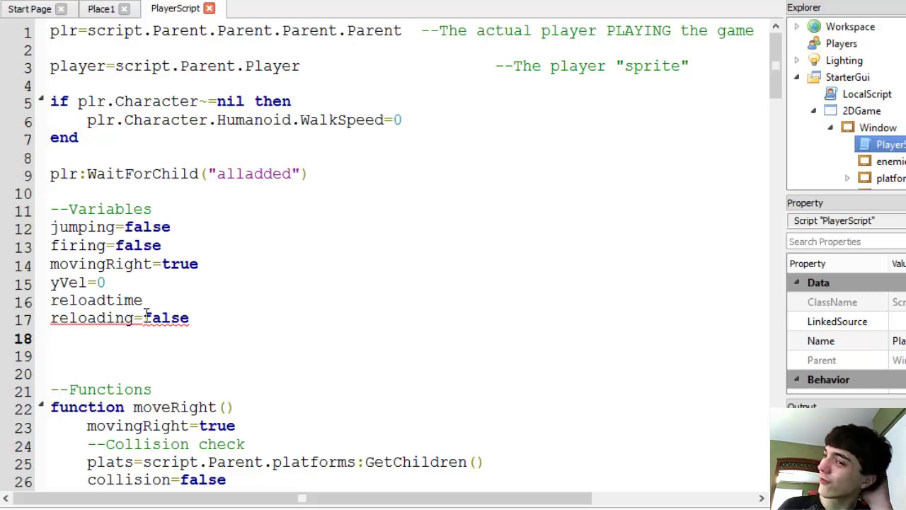
type("r")
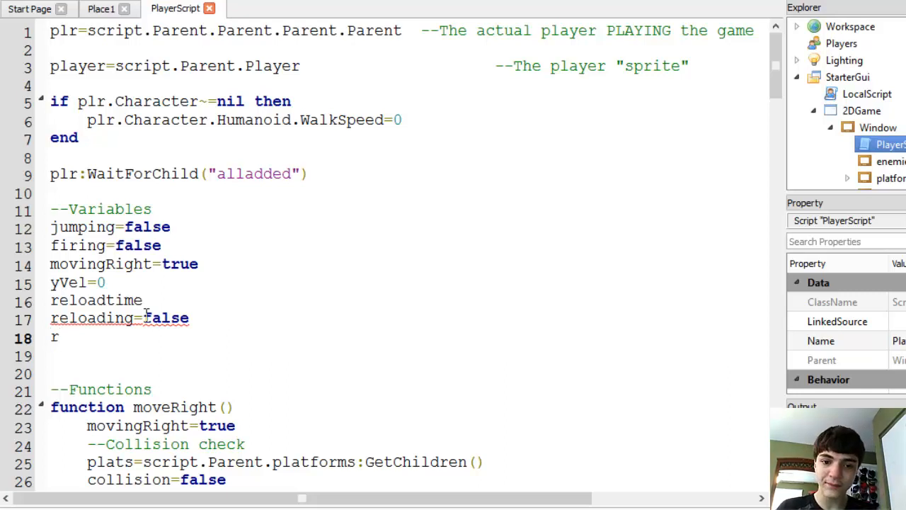
type("eloadtimeleft")
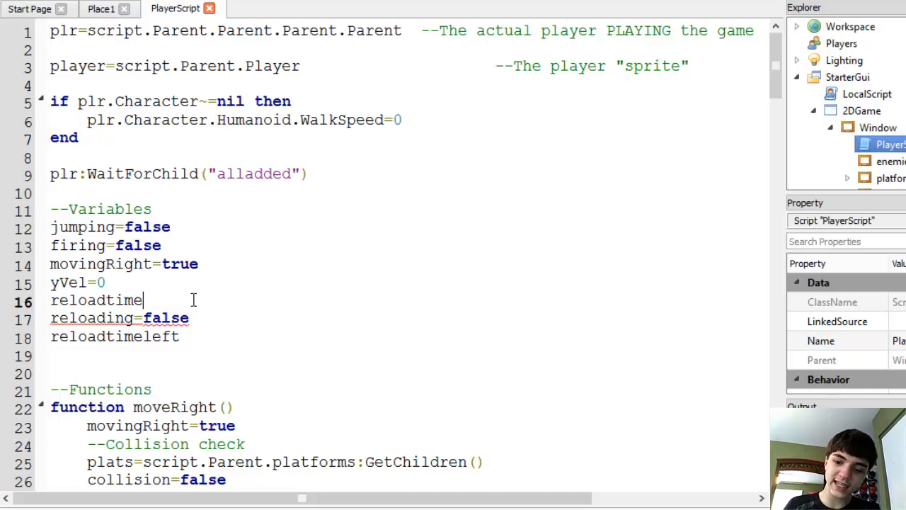
Give reloadtimeleft an equals sign and set reloadtime to 30
type("=")
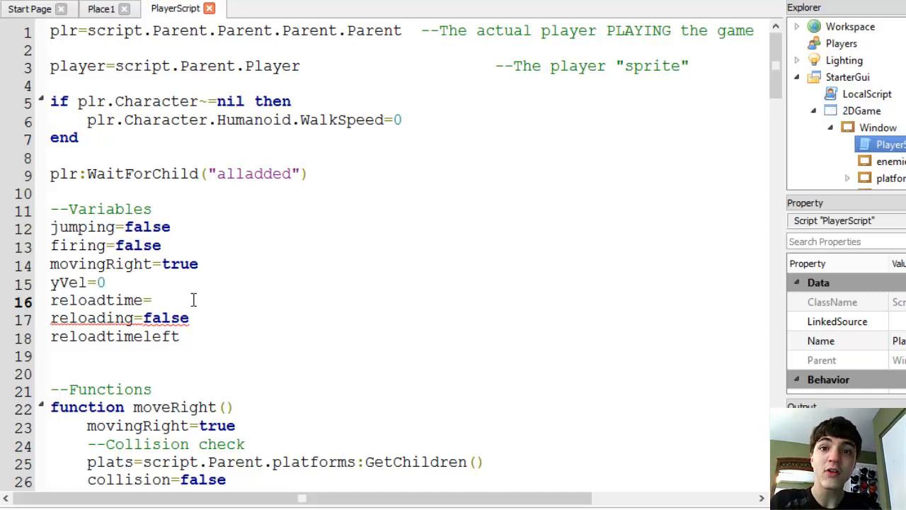
left_click(151, 300)
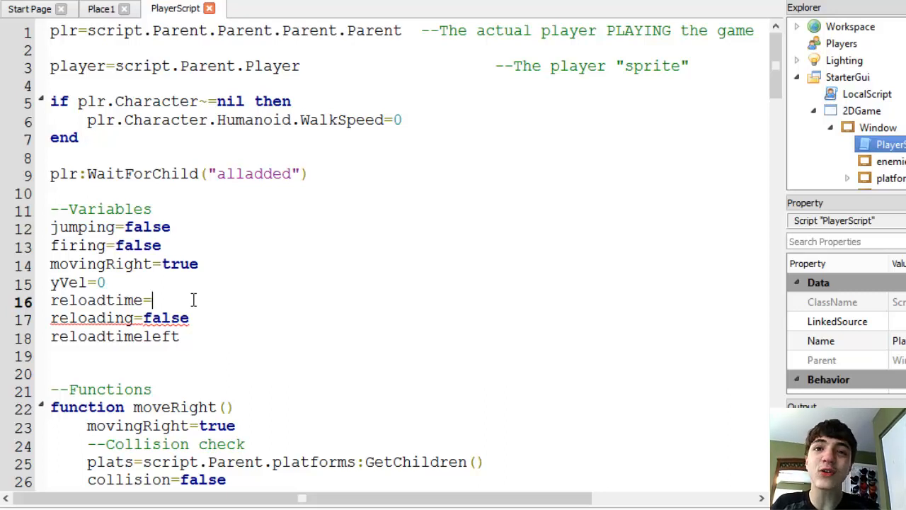
type("30")
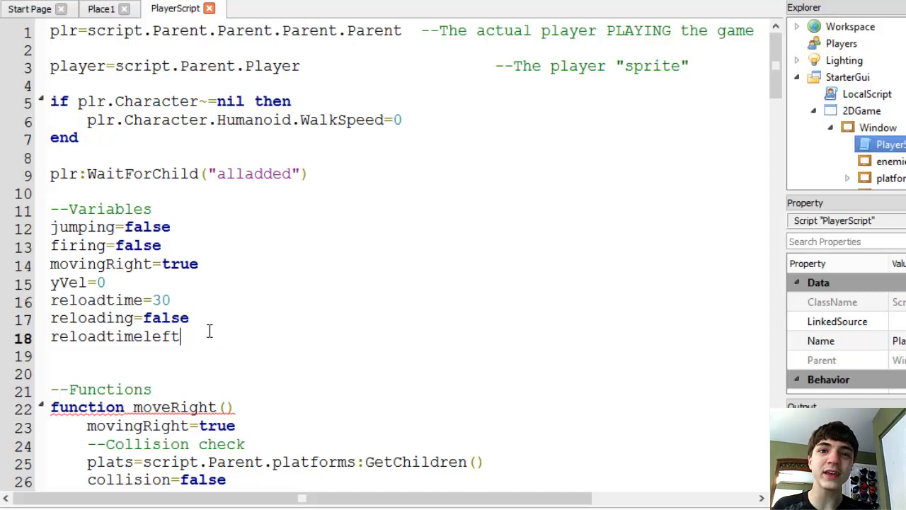
type("=")
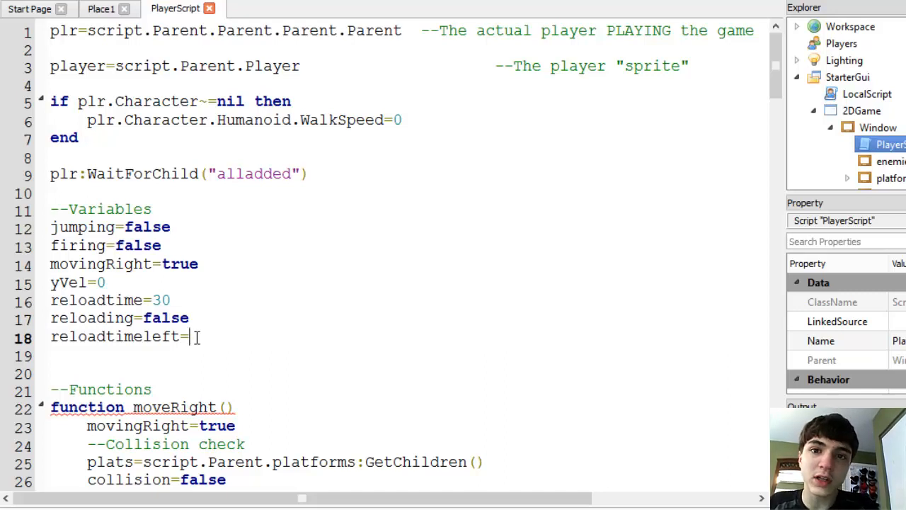
Initialize reloadtimeleft to 0 in PlayerScript's variables section
scroll("down", 3)
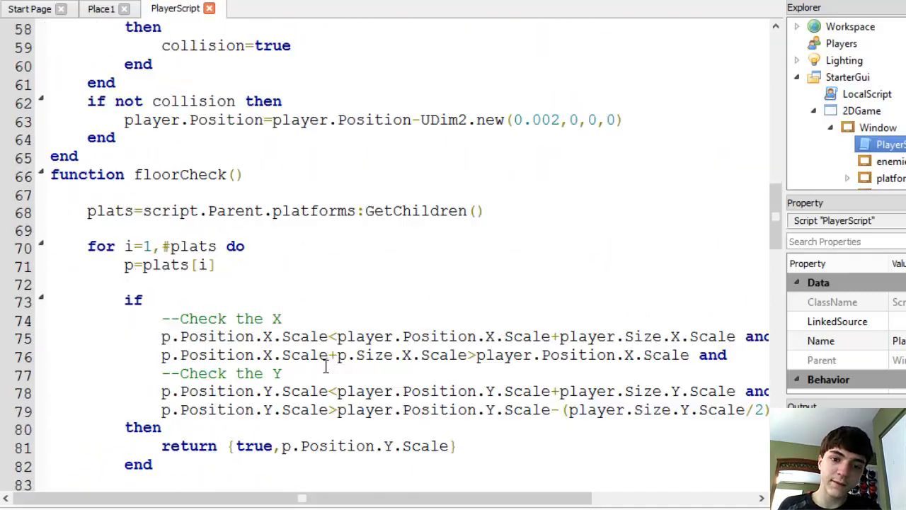
scroll("down", 3)
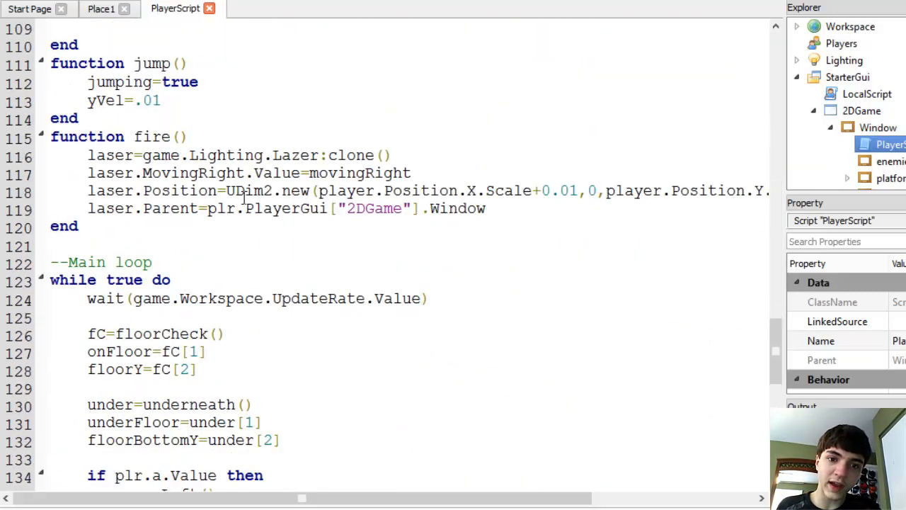
scroll("up", 3)
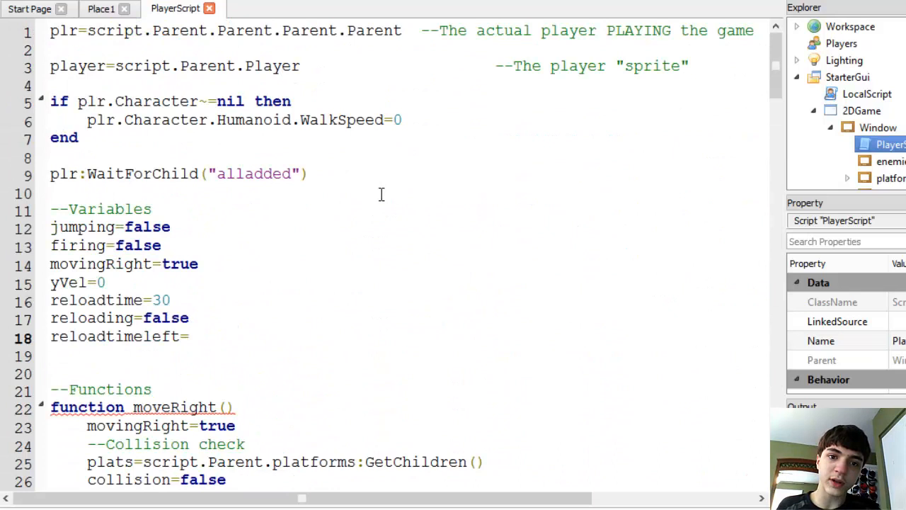
left_click(194, 336)
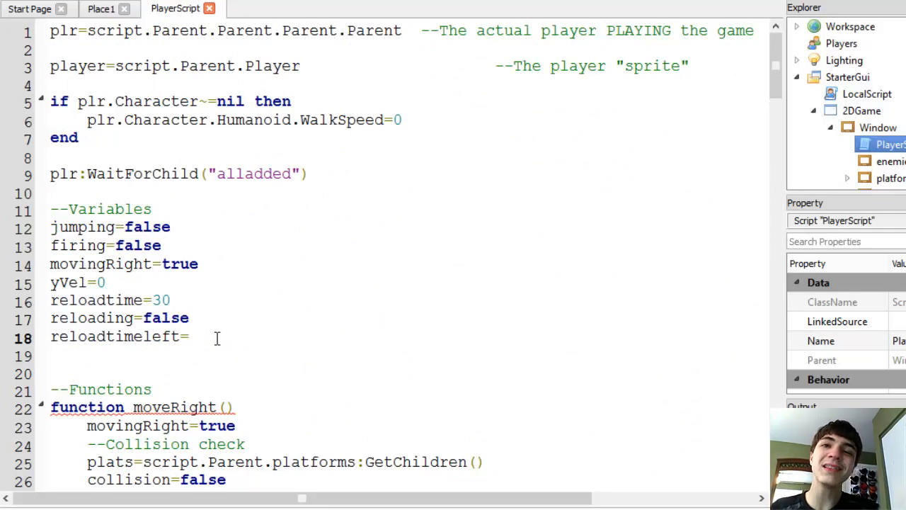
type("0")
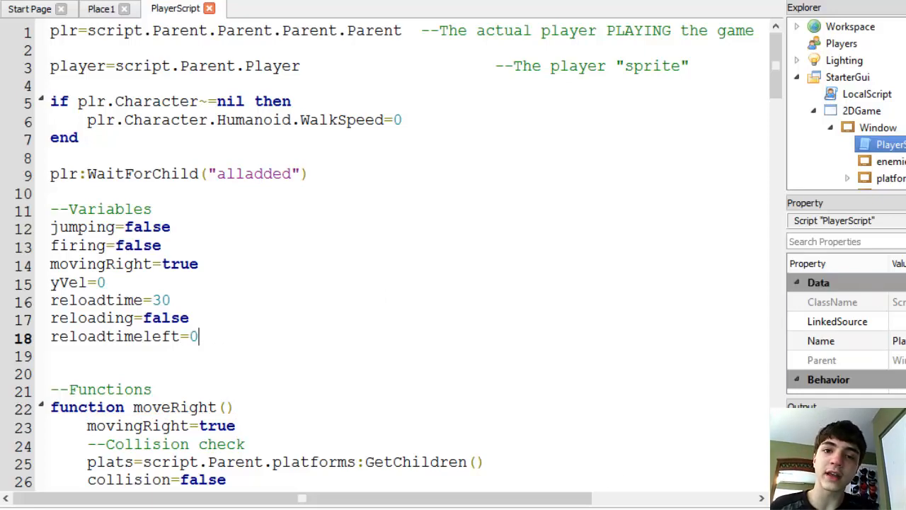
Scroll down to the Fire lasers code and type 'and reloadtime' into the condition
scroll("down", 3)
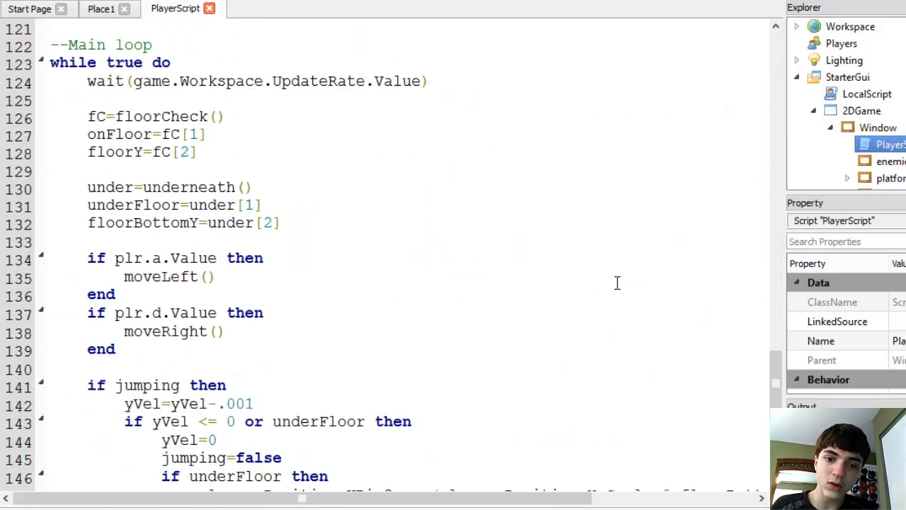
scroll("down", 3)
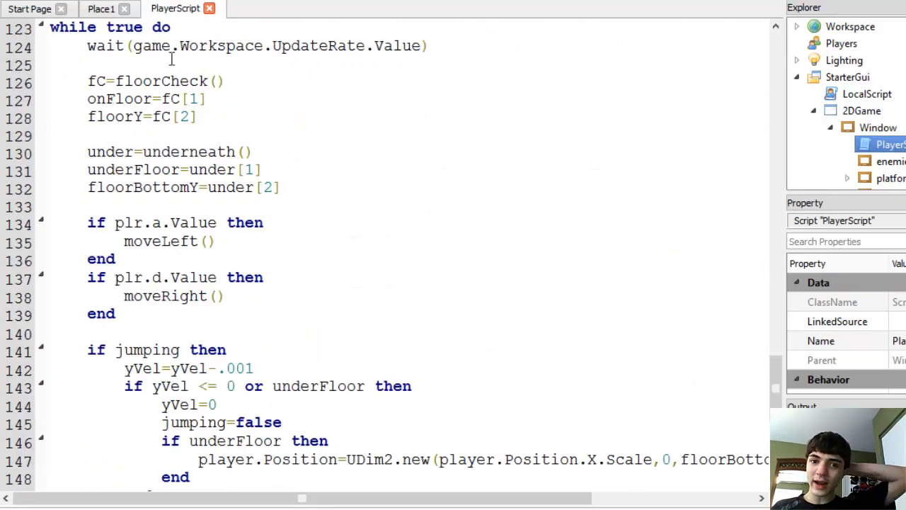
scroll("down", 3)
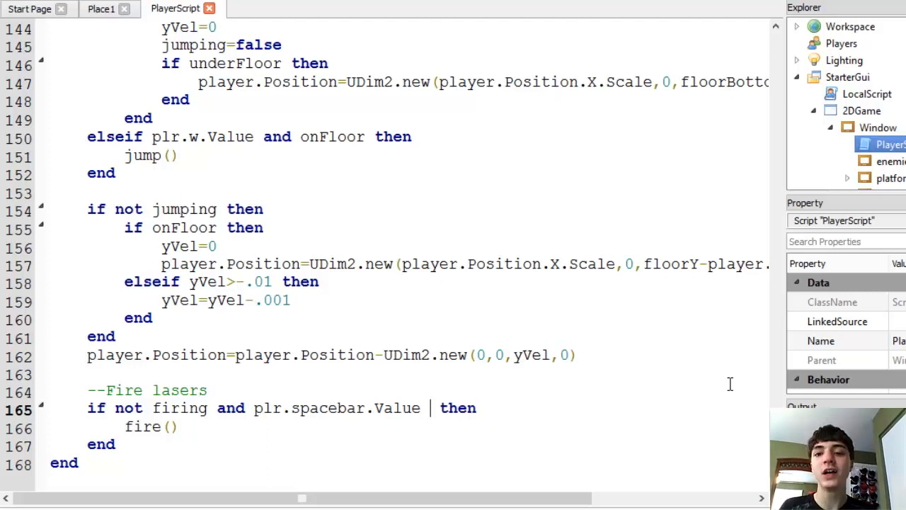
type("and")
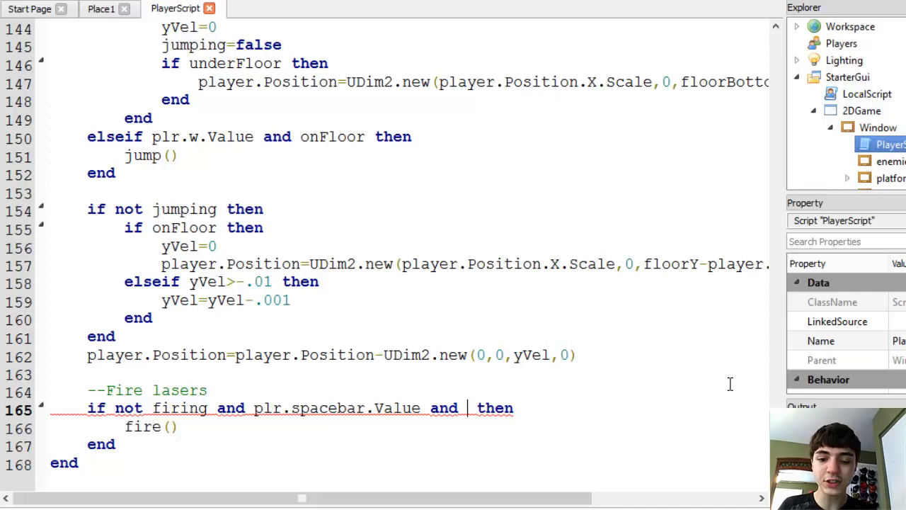
type("reloadtime")
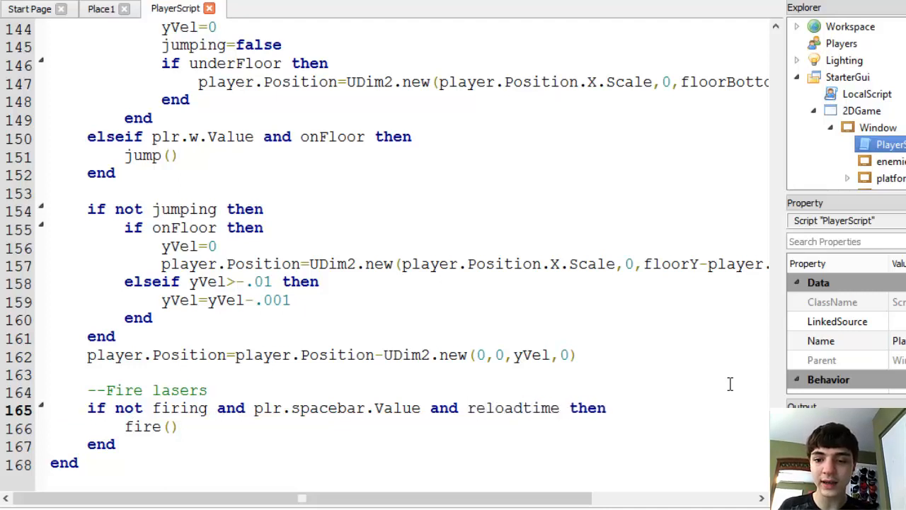
key("Backspace")
type("if r")
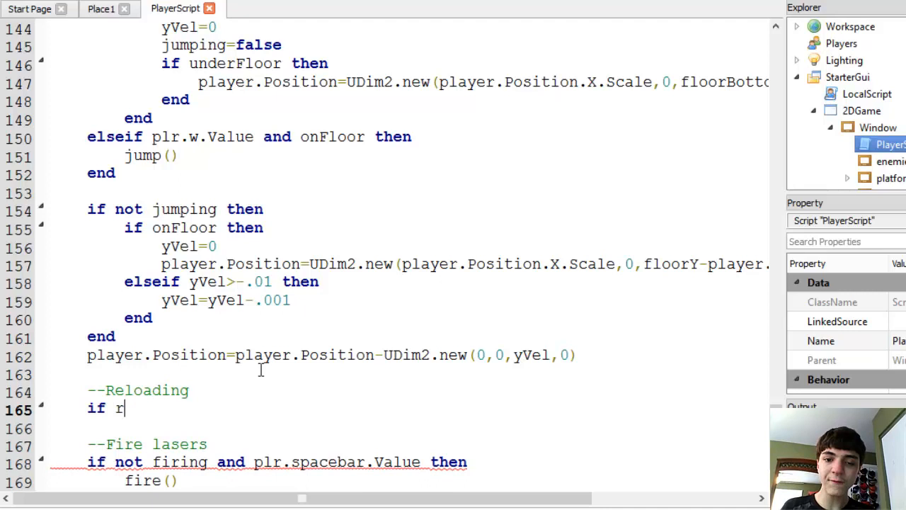
Write 'if reloading then' with a reloadtimeleft countdown line under the Reloading comment
type("eloading then")
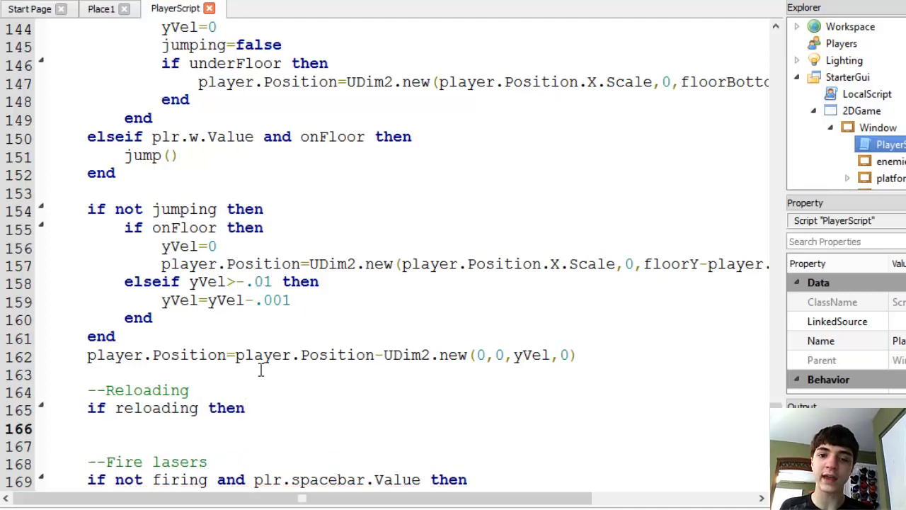
type("if")
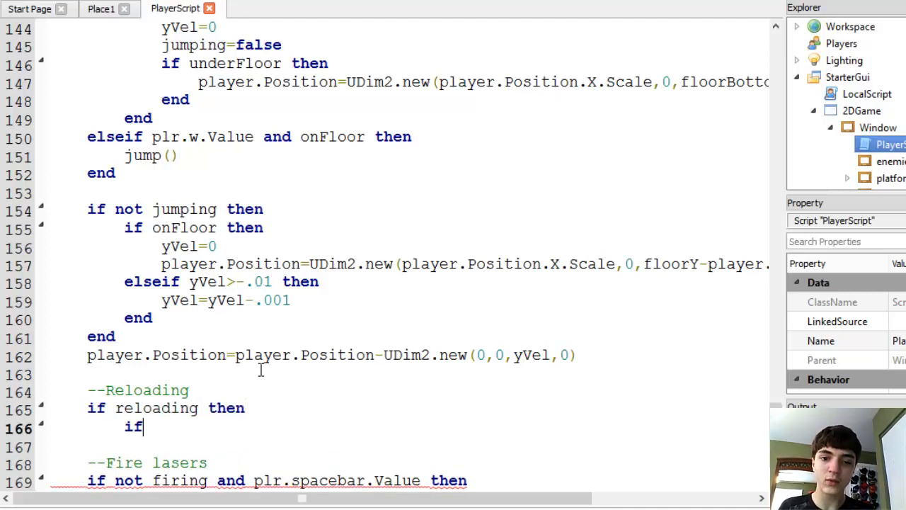
type("eloadtimeleft=0")
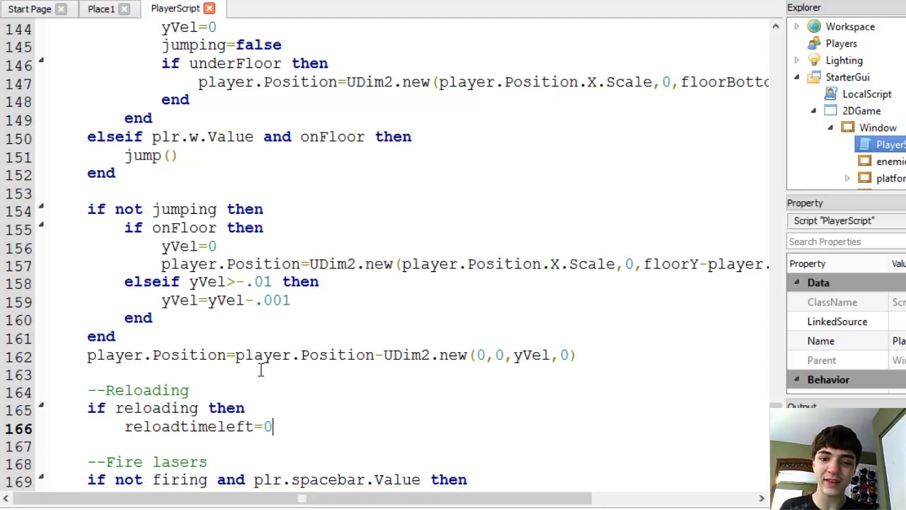
key("Backspace")
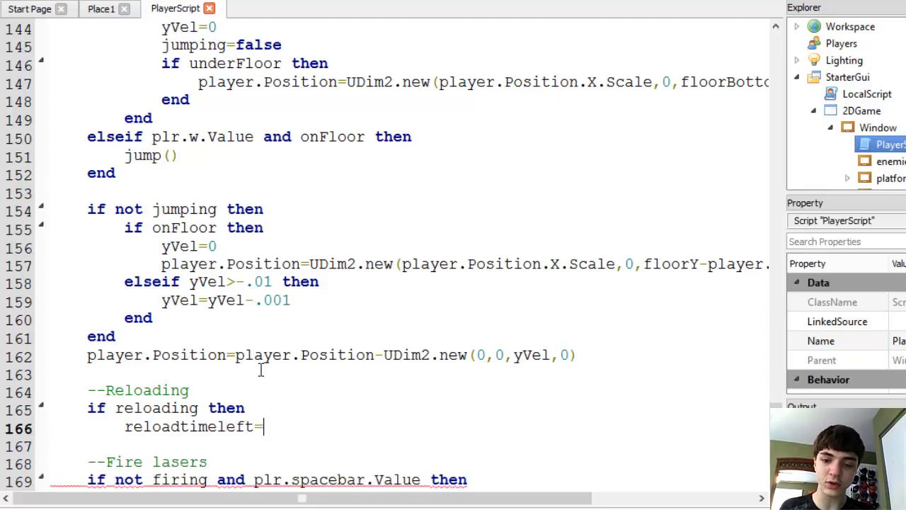
type("reloadtimeleft-1")
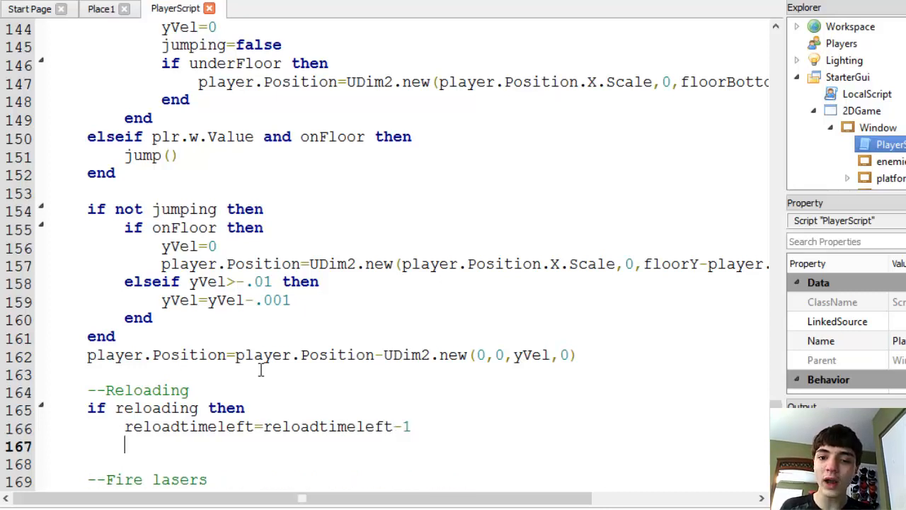
Add an inner 'if reloadtimeleft<=0 then' check that sets reloading to false
type("if reload")
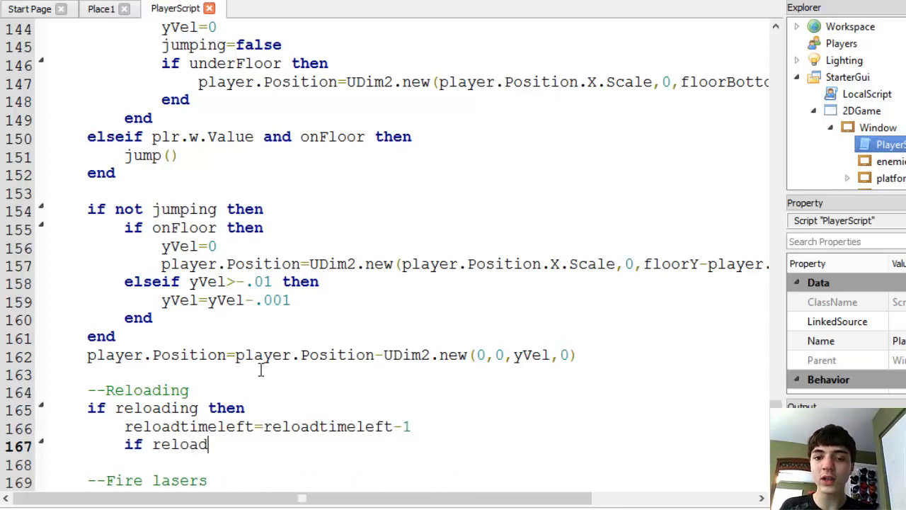
type("timeleft")
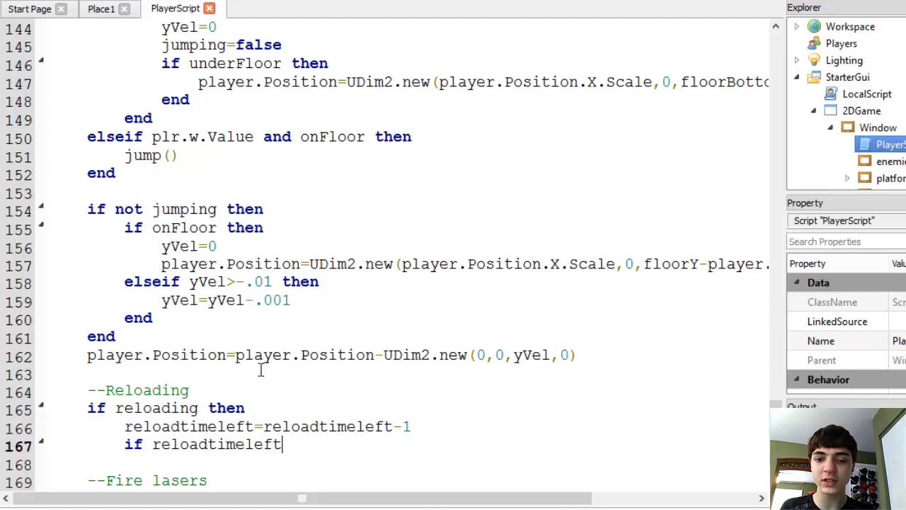
type("<=0")
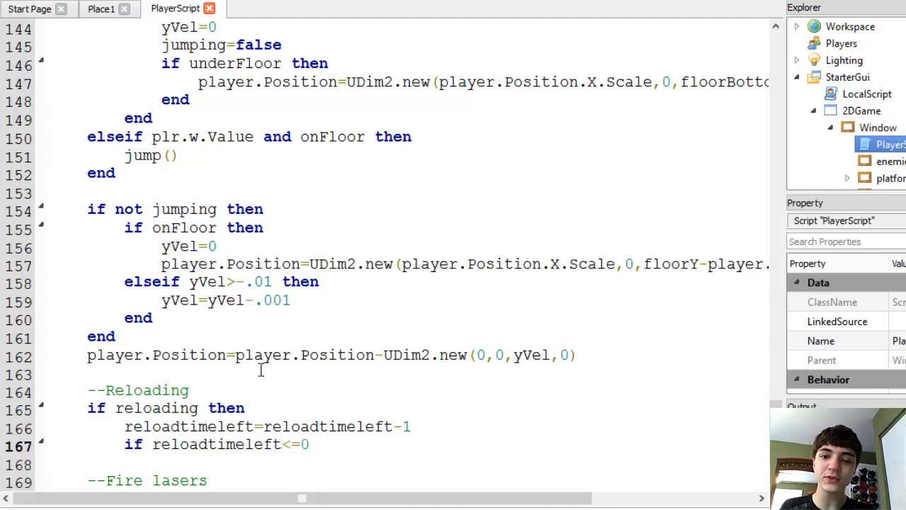
type("then")
type("reloading=false")
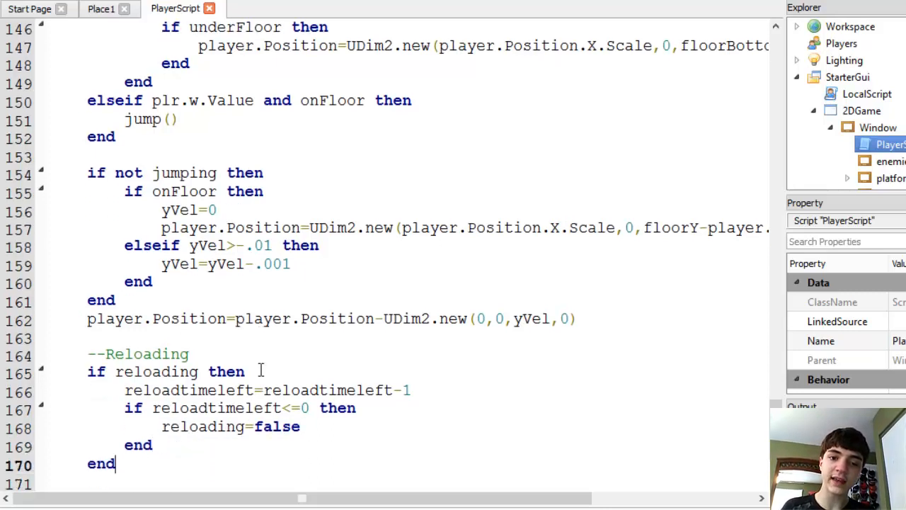
double_click(157, 371)
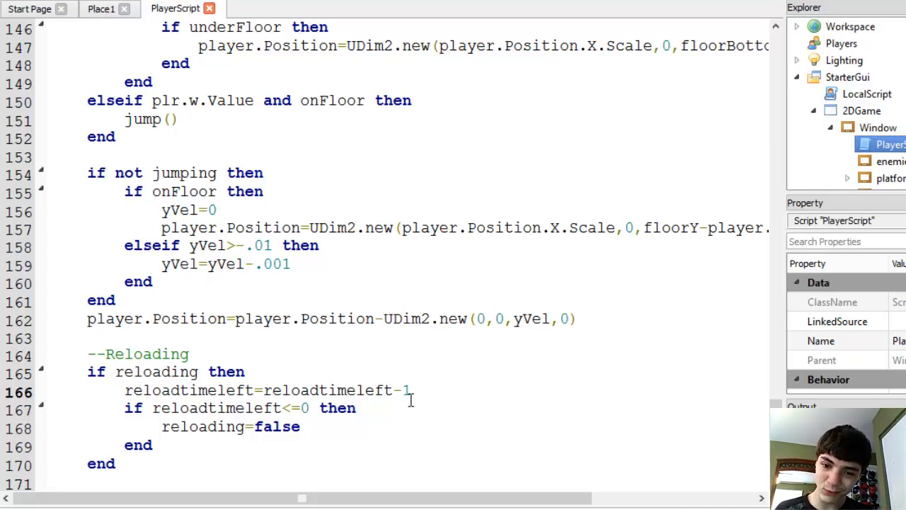
Reset reloadtimeleft to 0 in the inner block and add 'and not reloading' to the fire condition
type("reloadtimeleft=0")
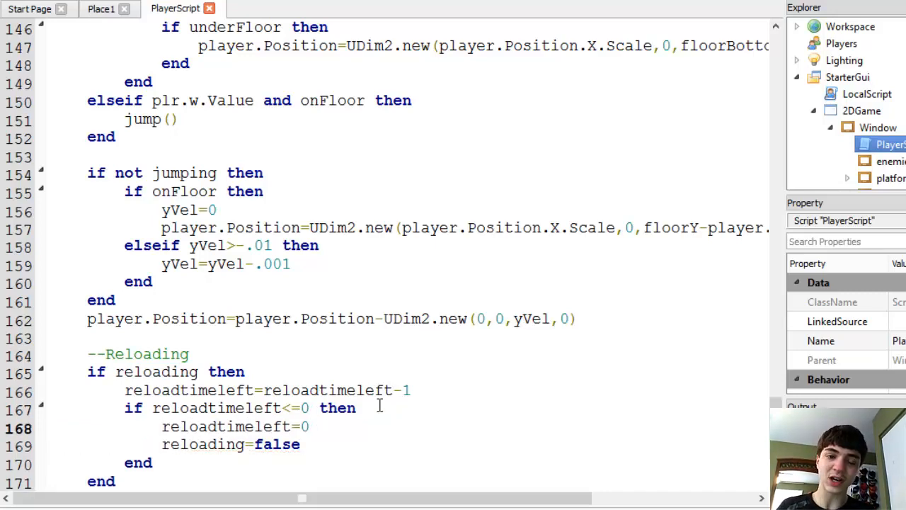
scroll("down", 3)
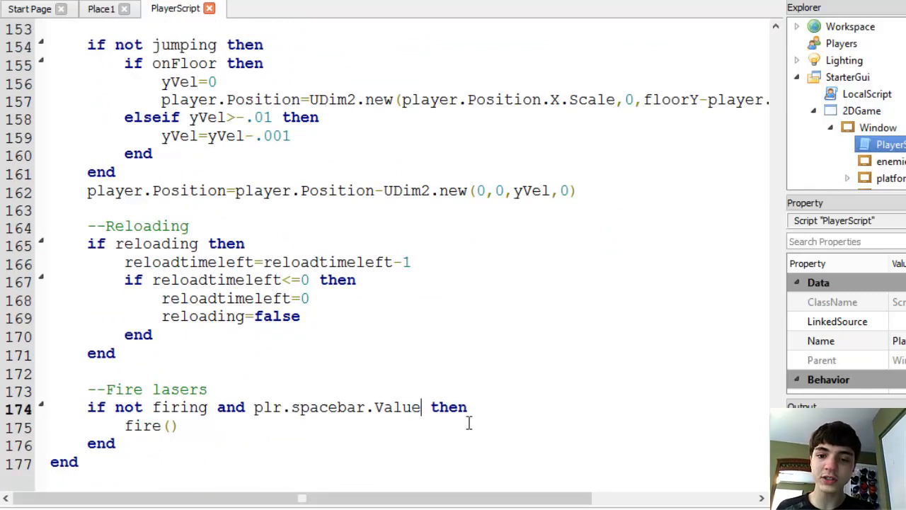
type("and not reloa")
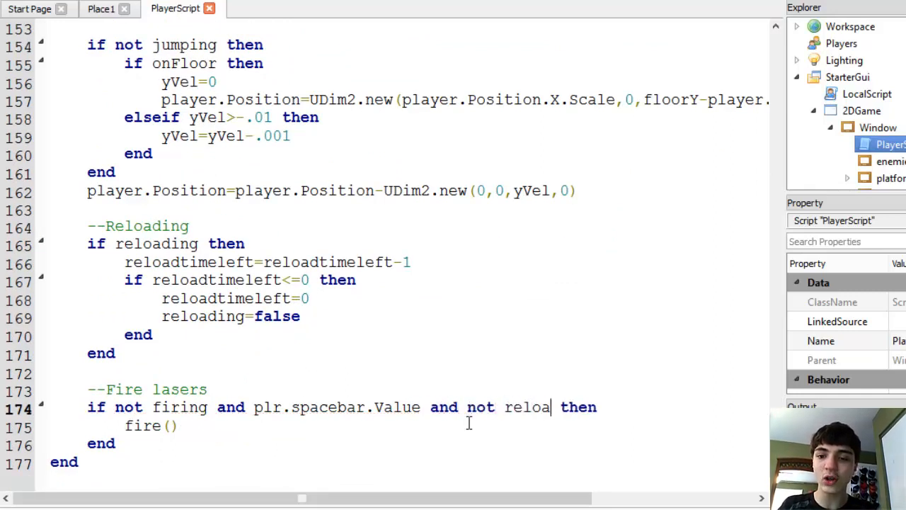
type("ding")
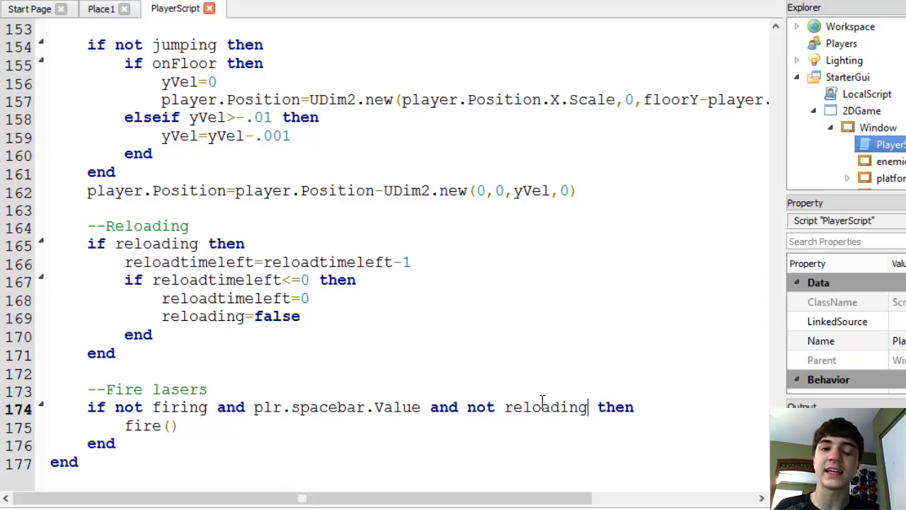
Add reloading=true and reloadtimeleft=reloadtime to the end of function fire()
scroll("up", 3)
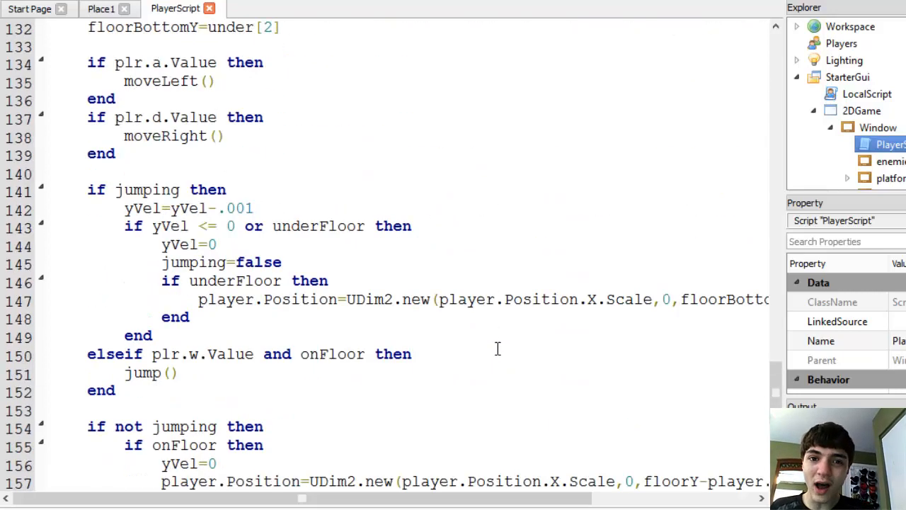
scroll("up", 3)
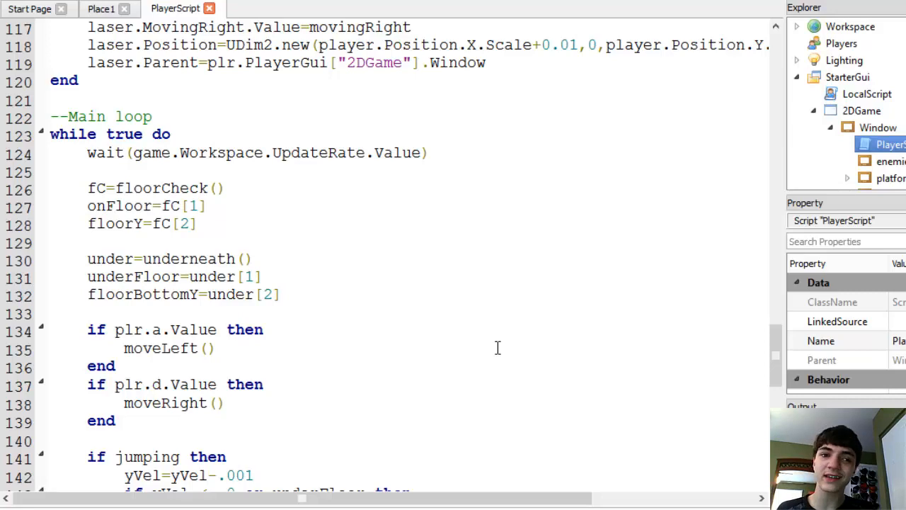
mouse_move(446, 369)
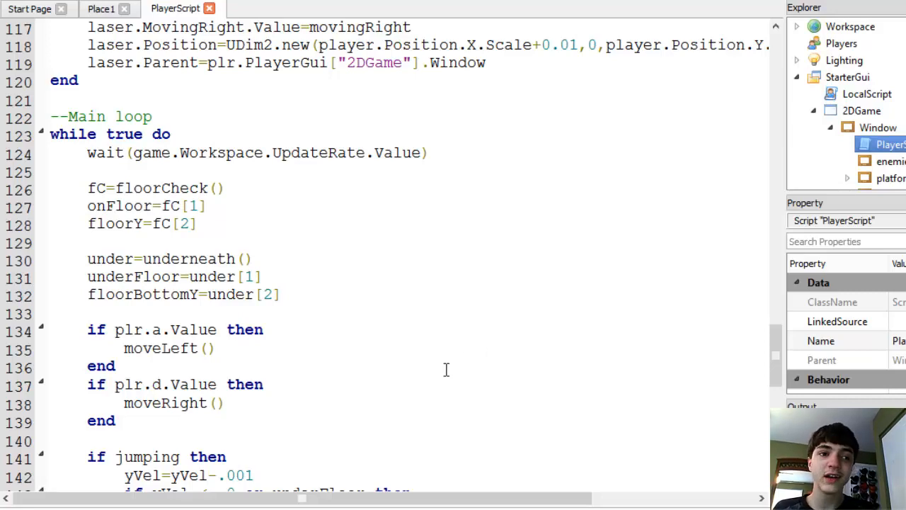
scroll("up", 3)
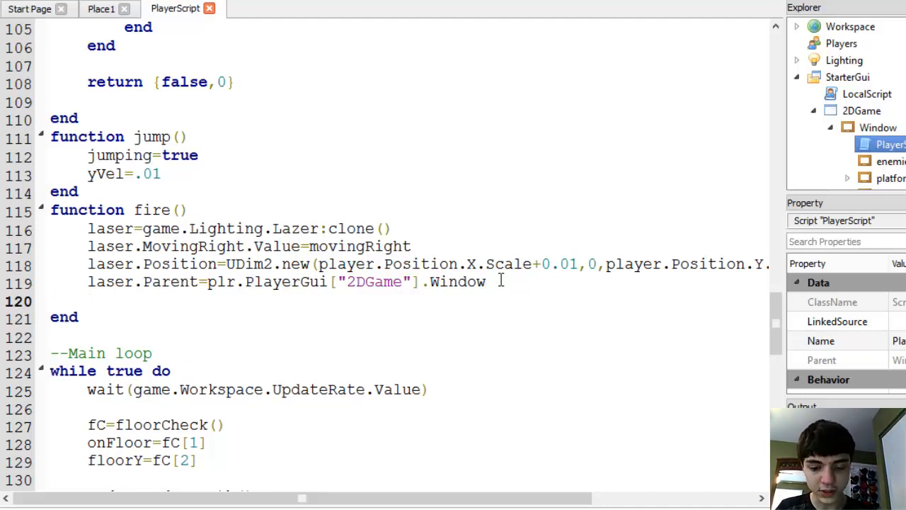
type("reloading=true")
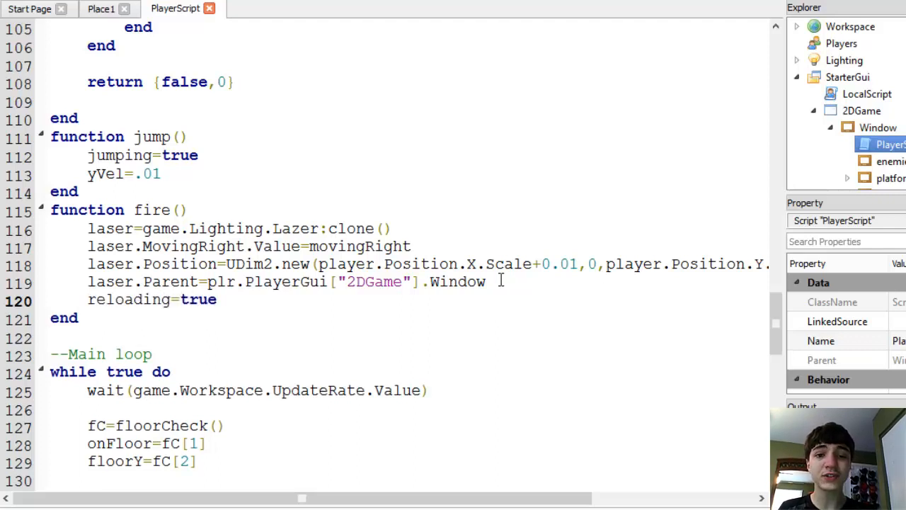
type("reloadtimeleft=r")
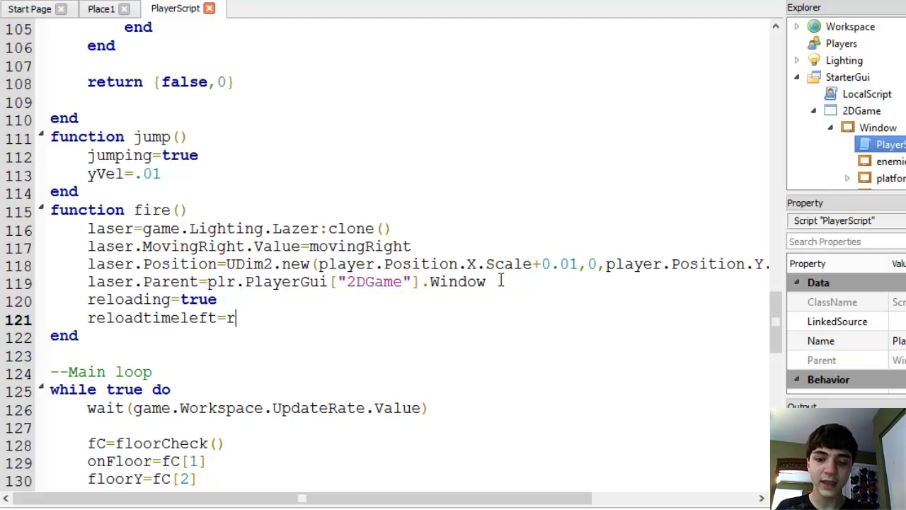
type("eloadtime")
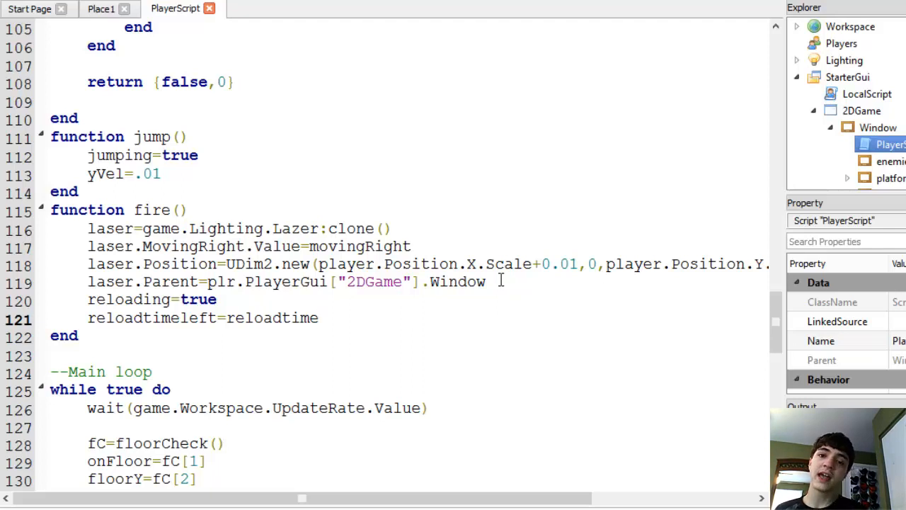
left_click(318, 318)
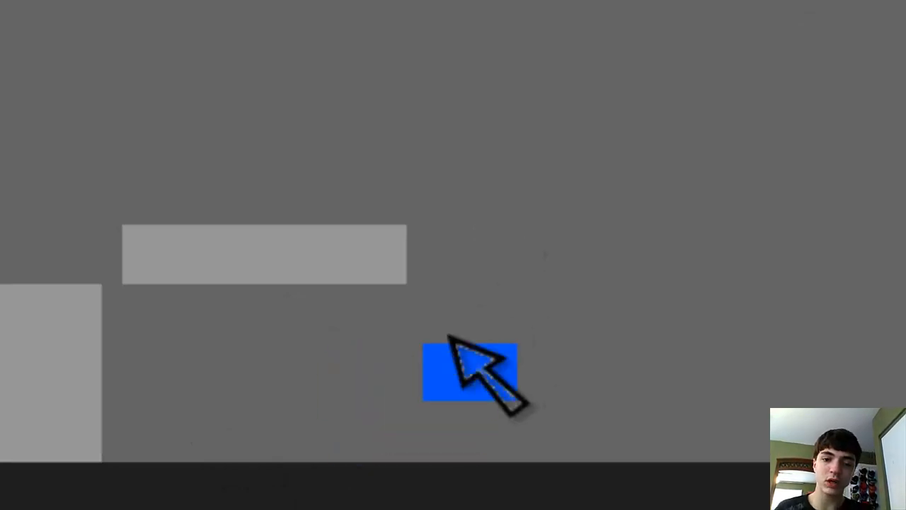
mouse_move(850, 163)
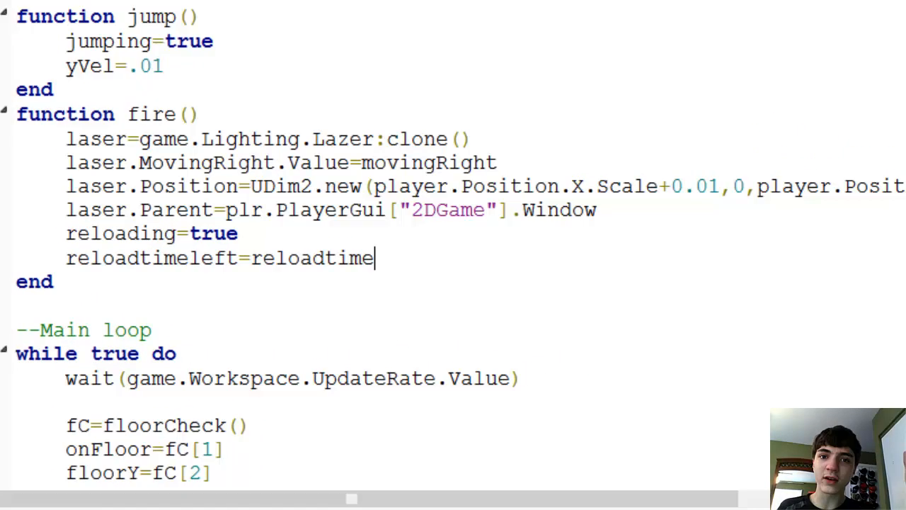
scroll("up", 3)
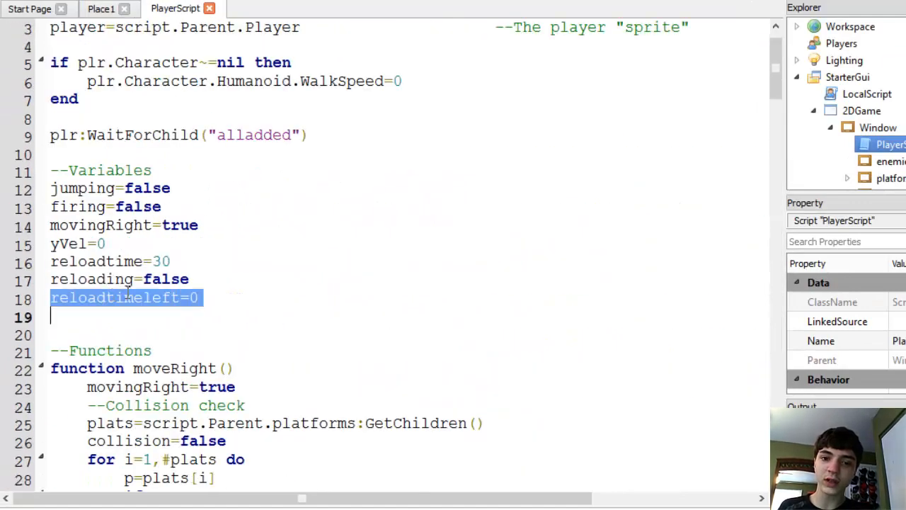
scroll("down", 3)
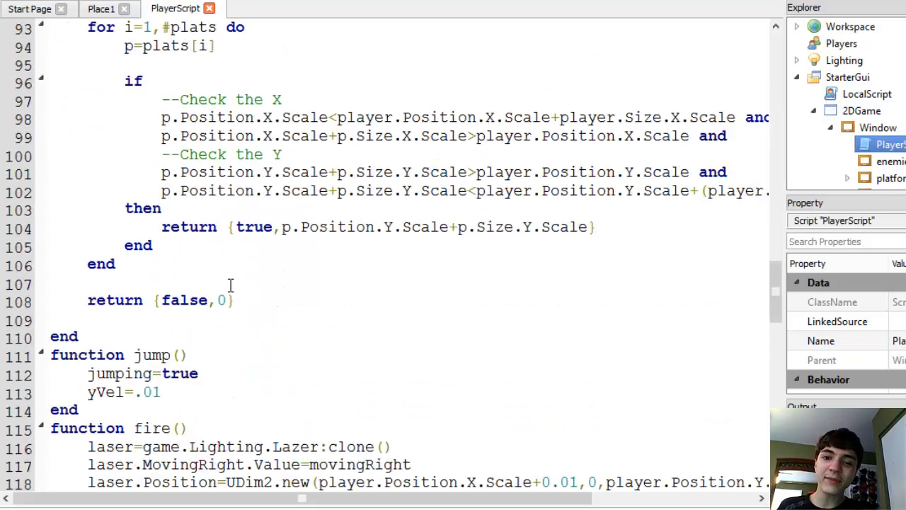
scroll("down", 3)
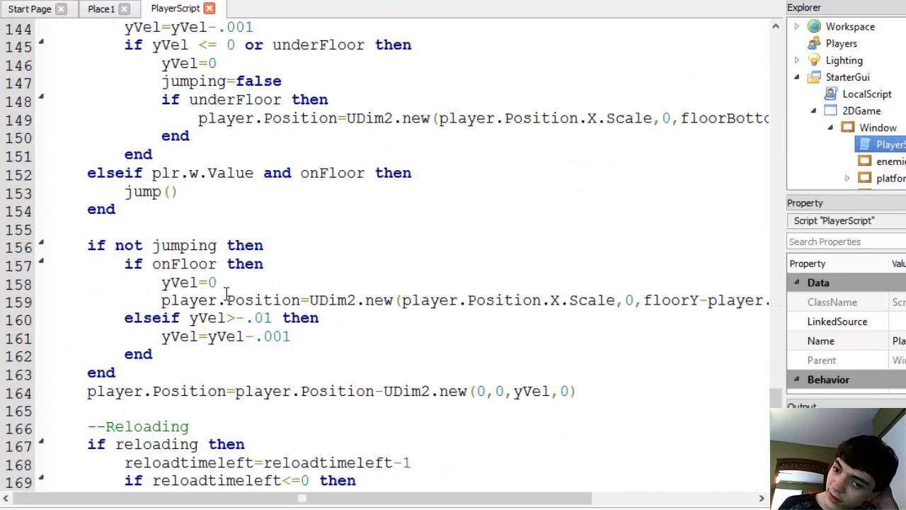
scroll("down", 3)
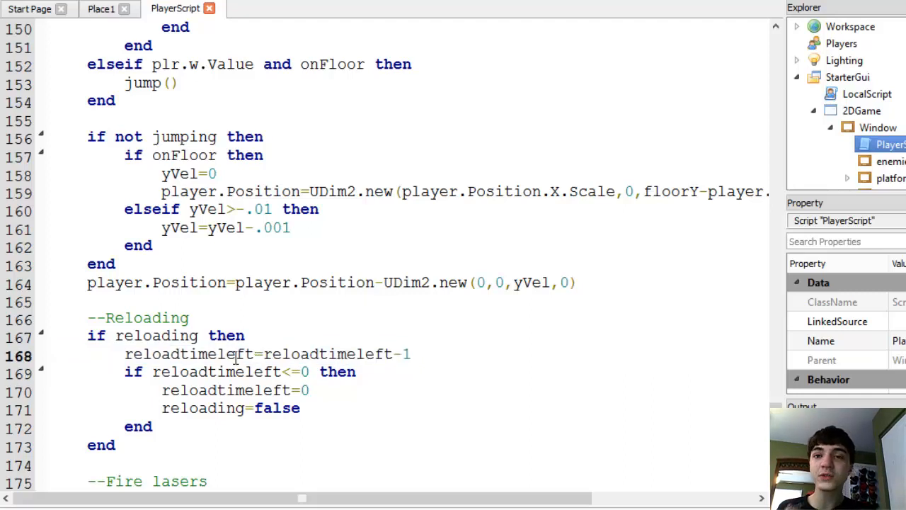
mouse_move(262, 365)
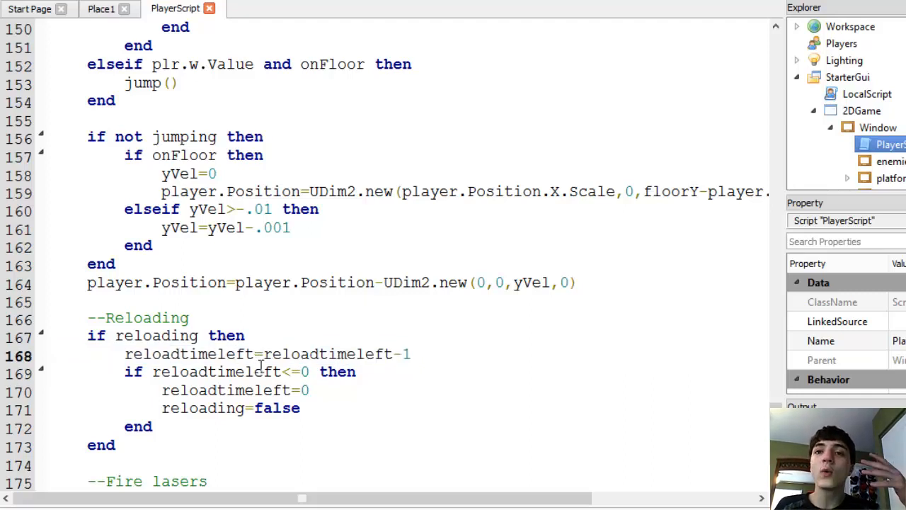
scroll("down", 3)
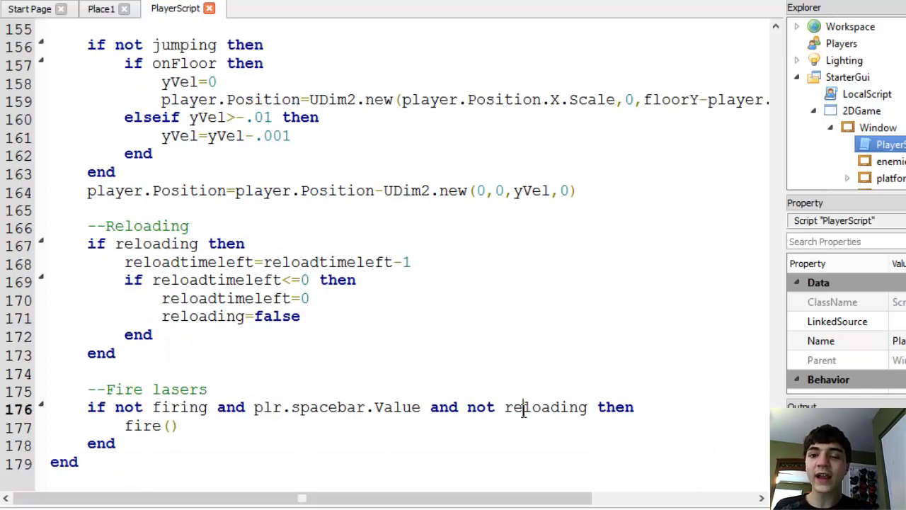
scroll("up", 3)
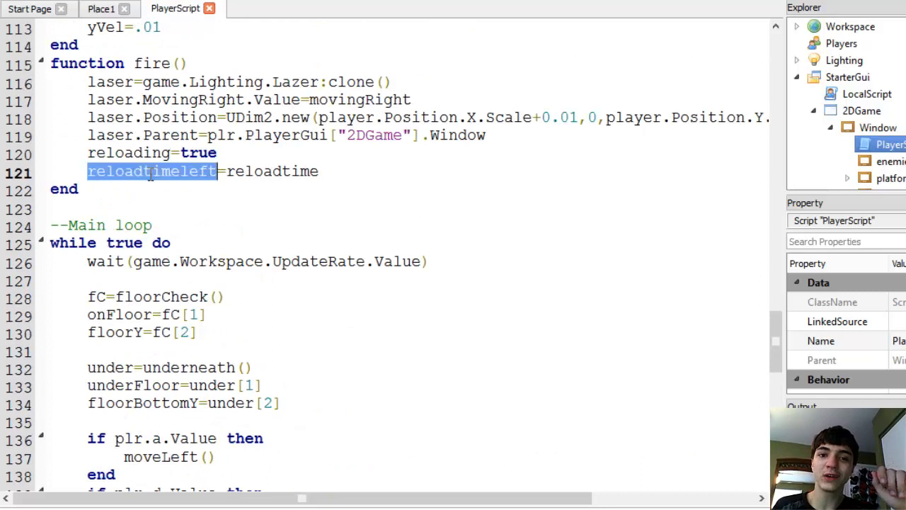
mouse_move(545, 182)
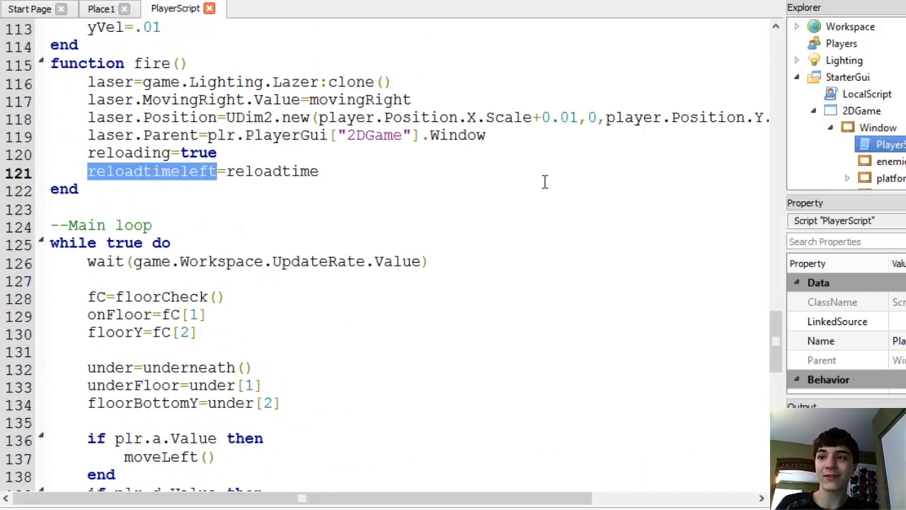